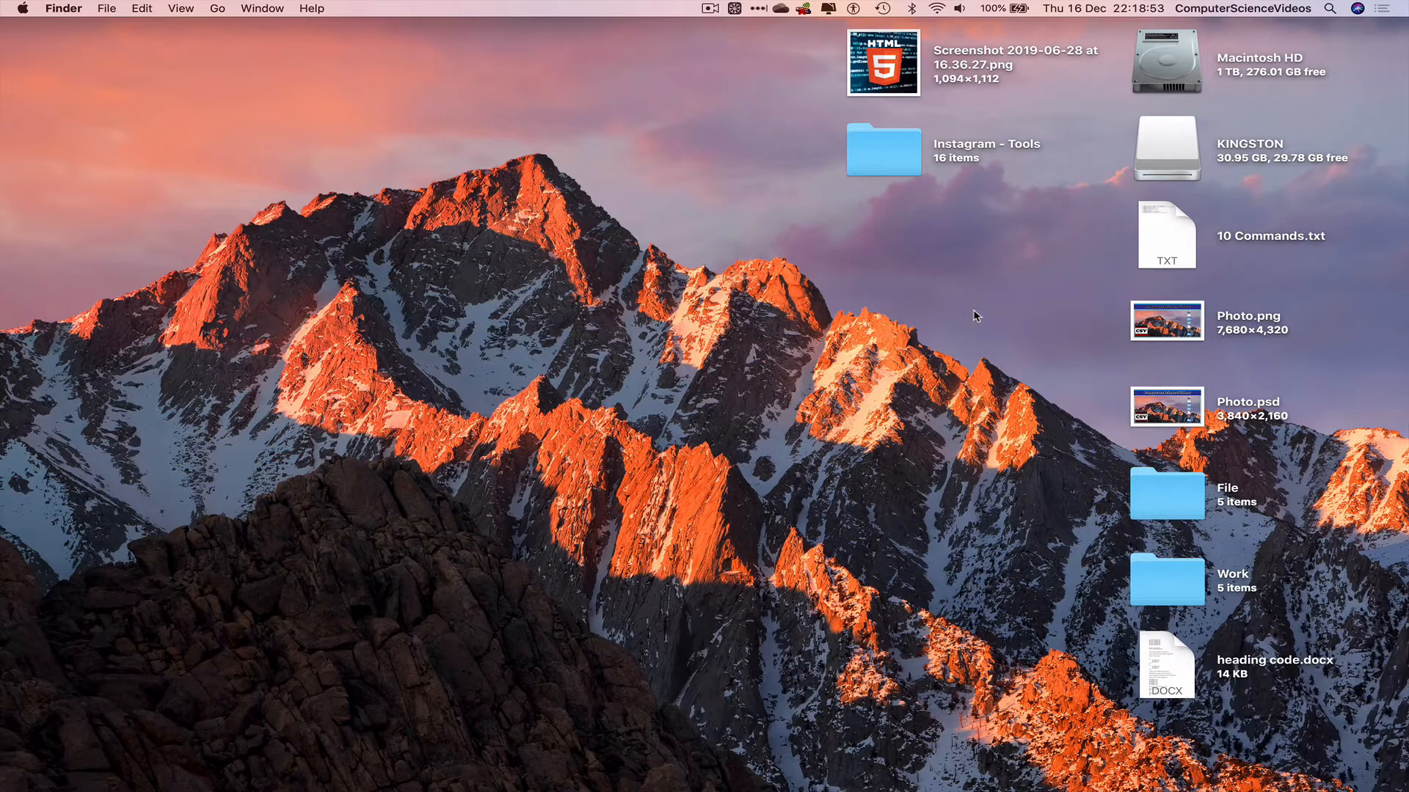
mouse_move(1170, 141)
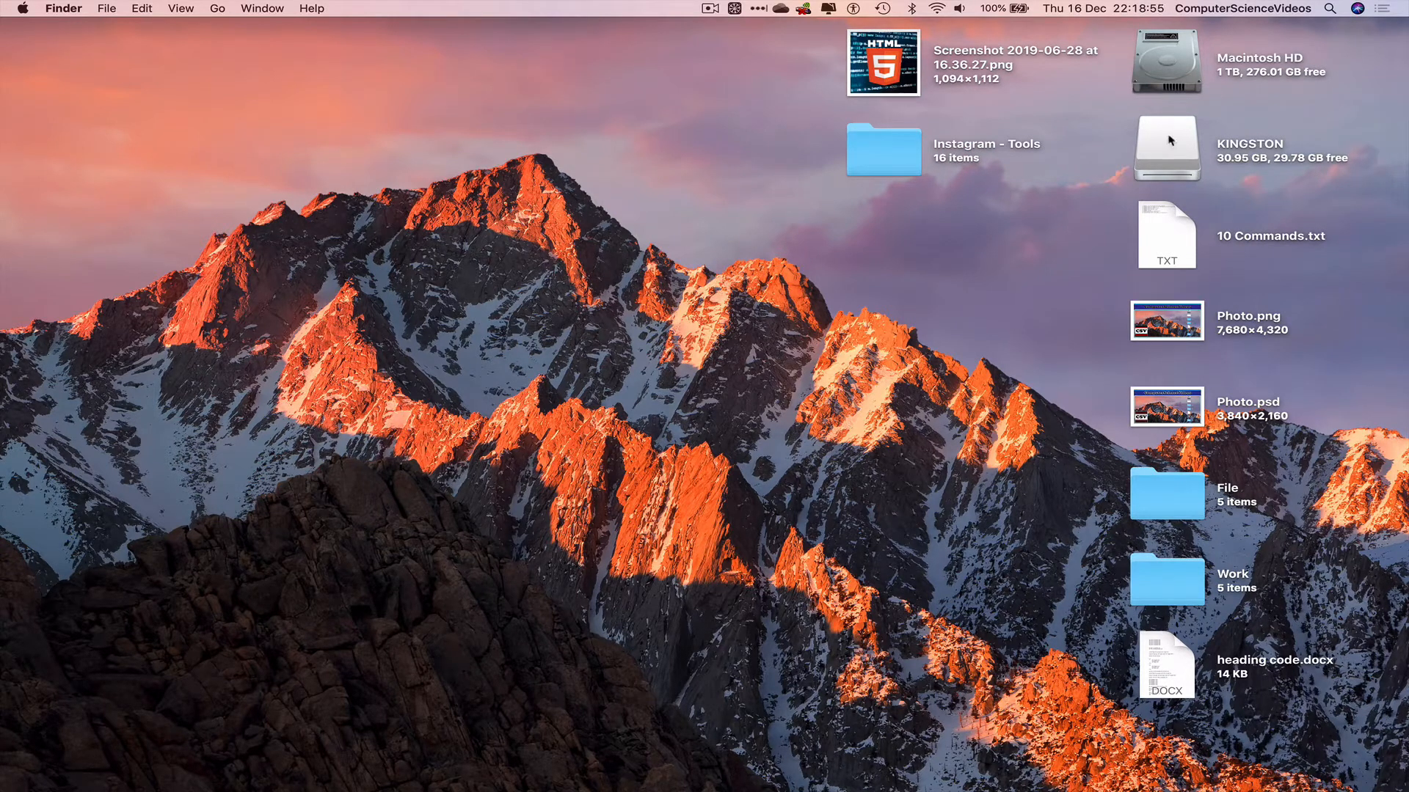
Show the KINGSTON drive's contents, revealing its single Files folder
double_click(1165, 146)
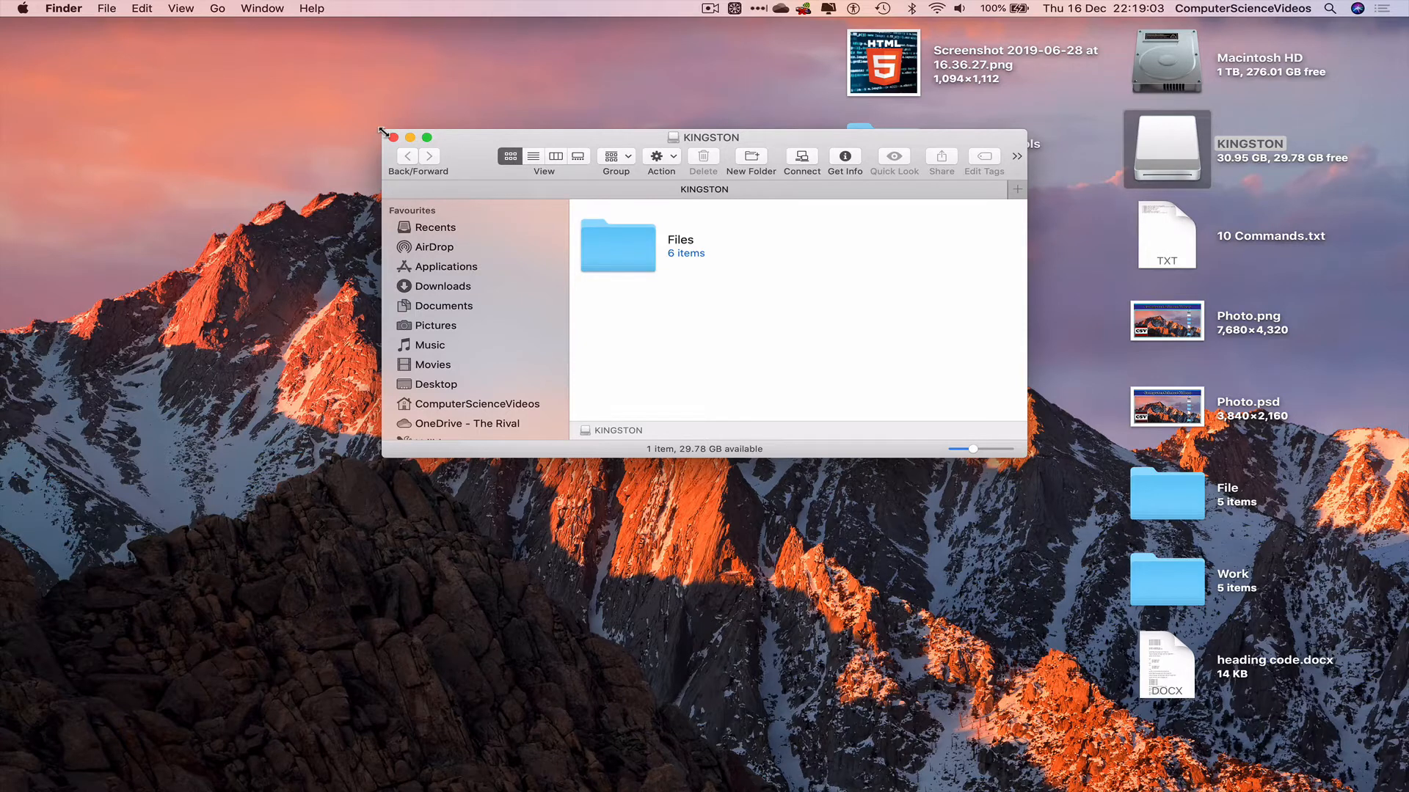
Enlarge the KINGSTON window and bring up the copy actions for 10 Commands.txt on the desktop
click(406, 138)
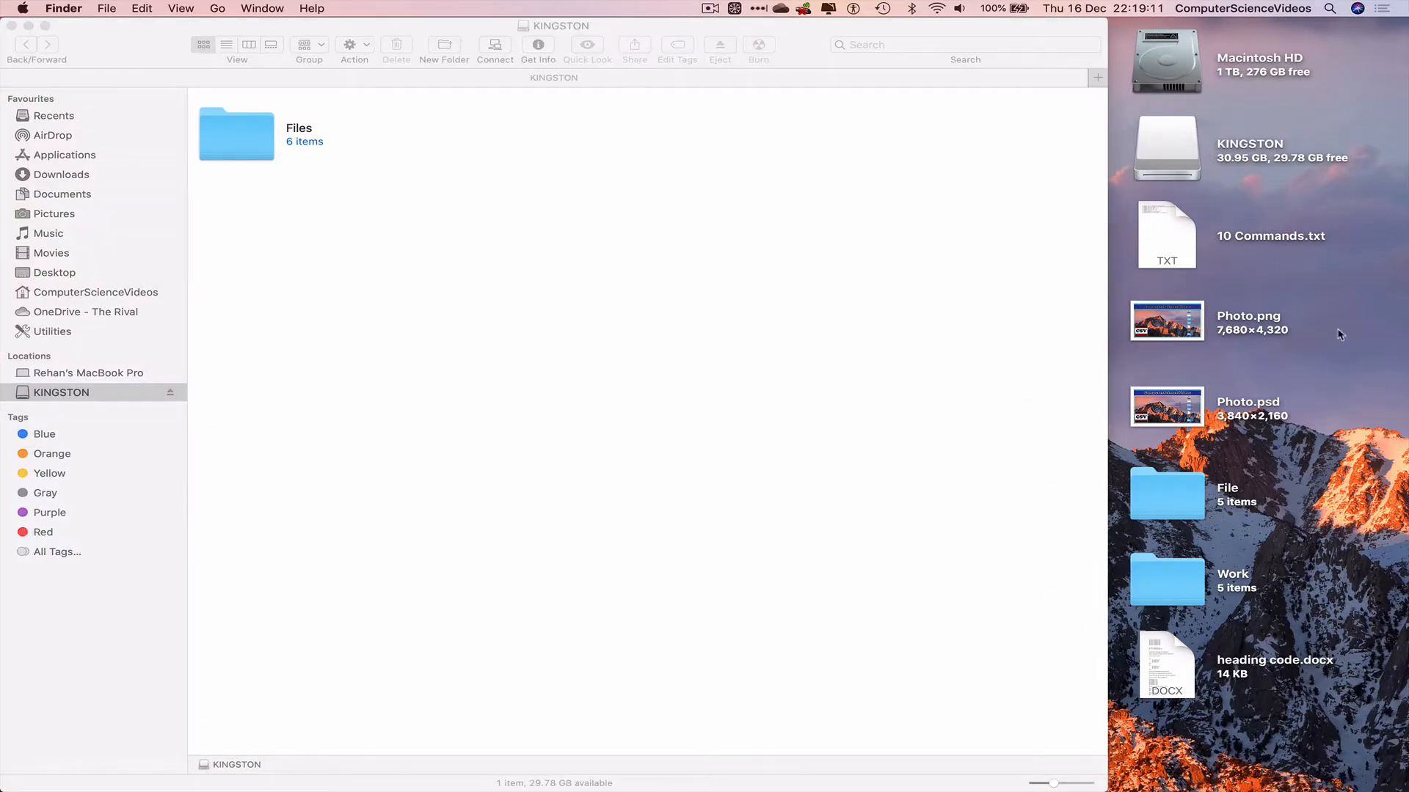
click(1166, 234)
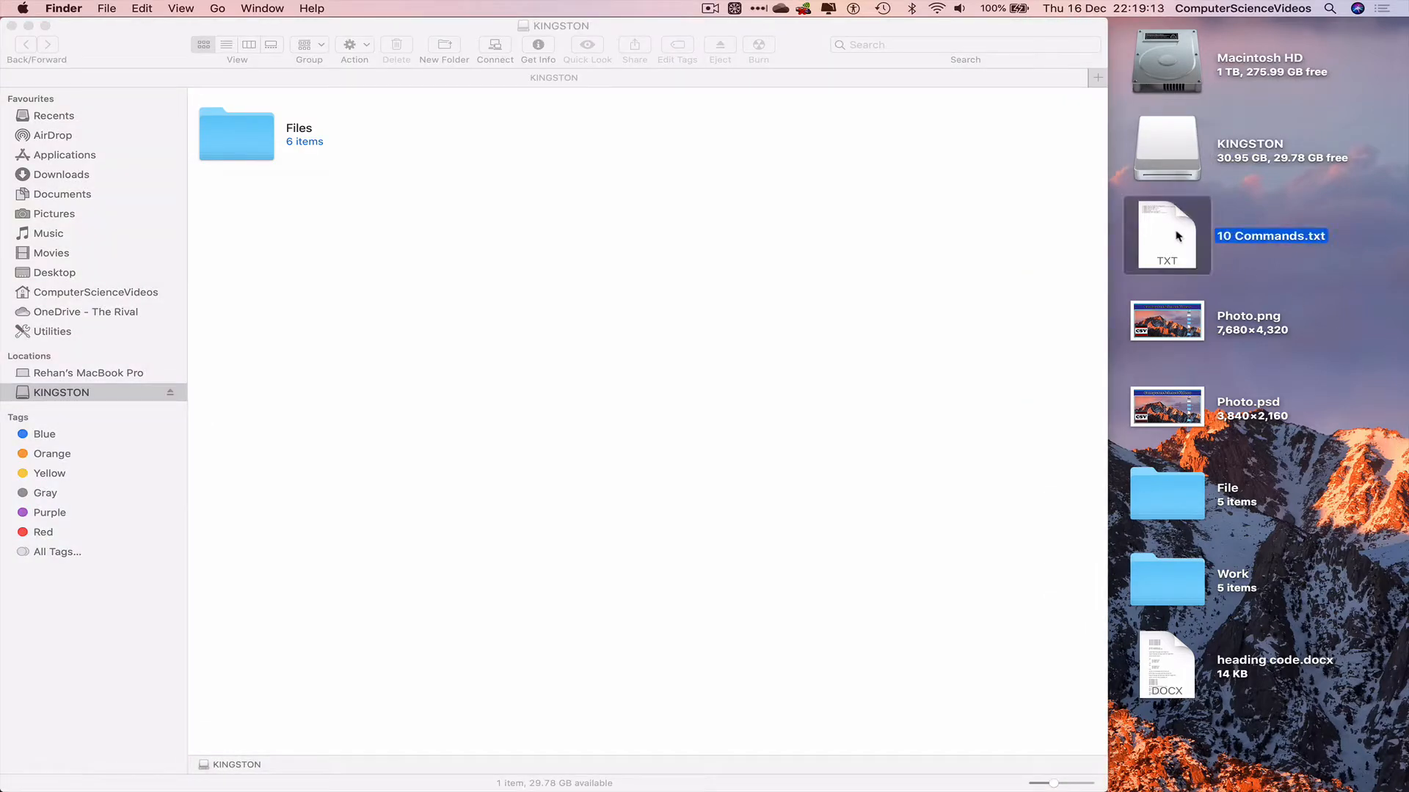
right_click(1166, 235)
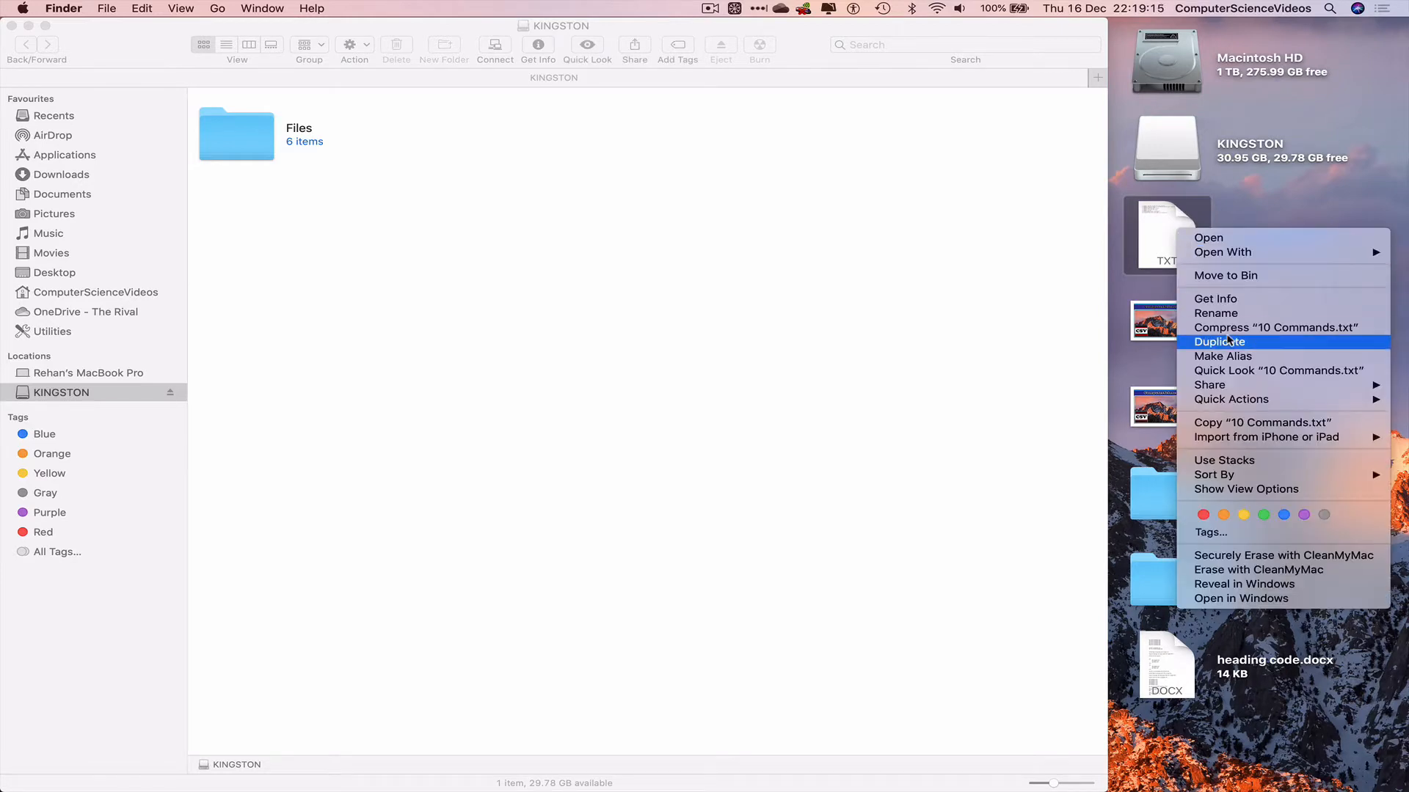
mouse_move(1260, 422)
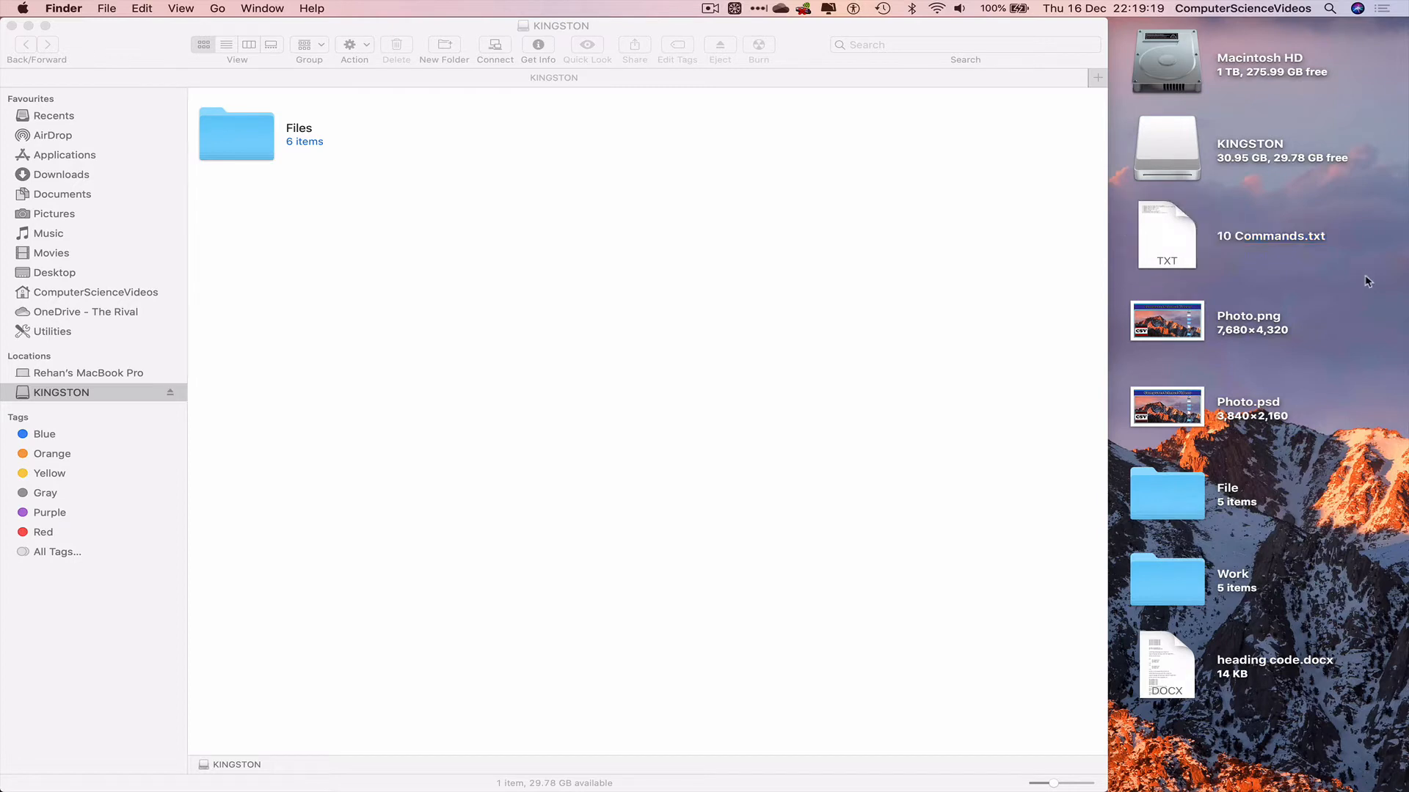
mouse_move(1172, 237)
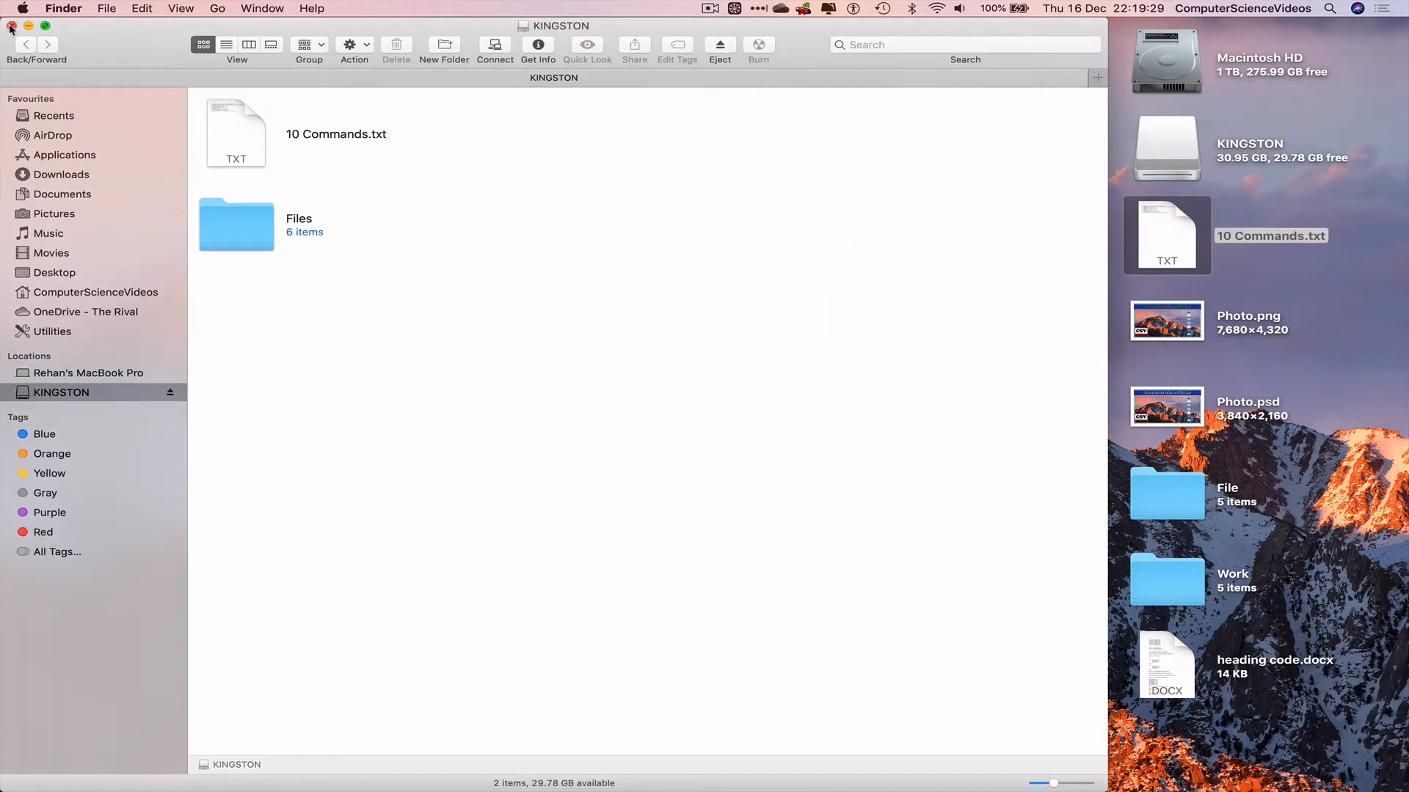
Close the KINGSTON window and dismiss the drive's action menu without choosing
click(11, 25)
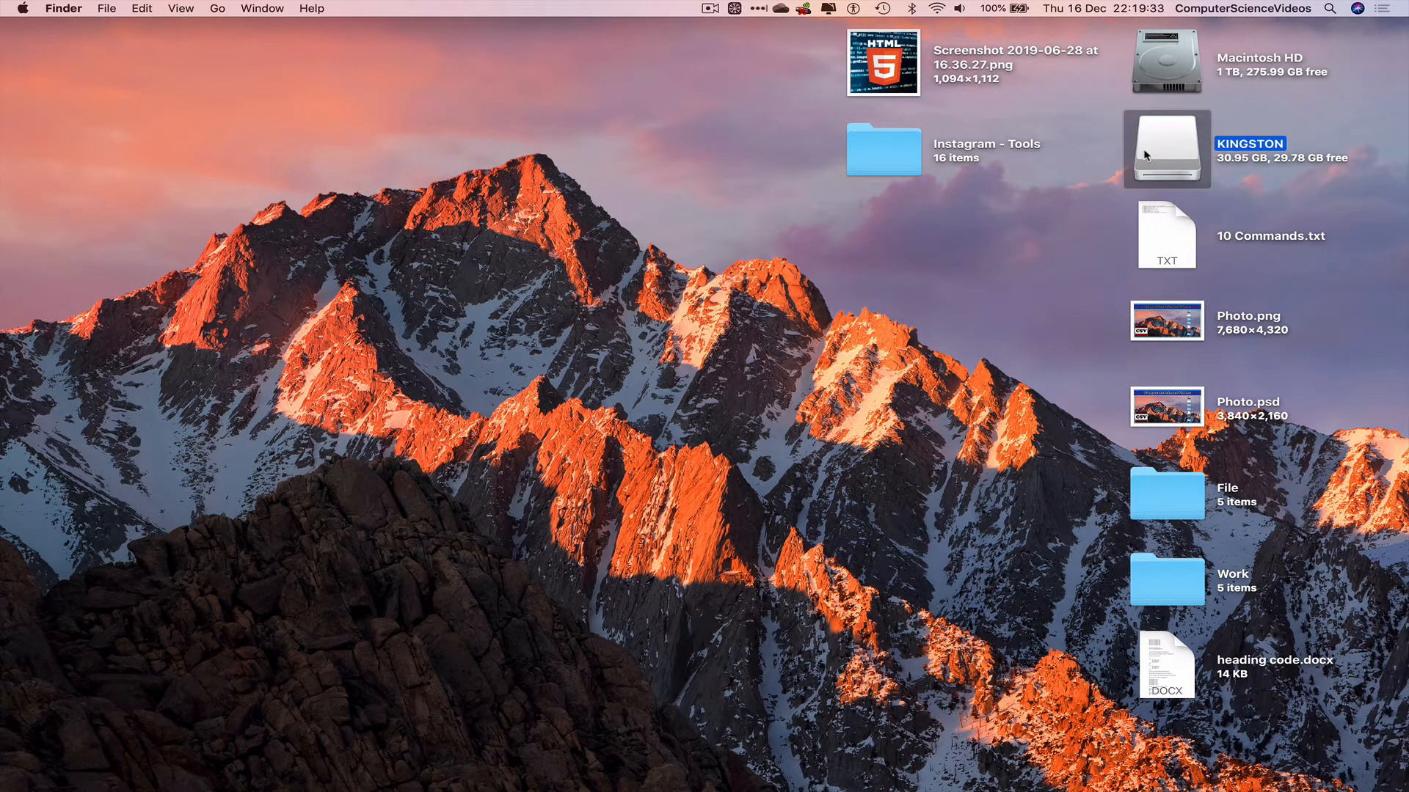
mouse_move(1197, 146)
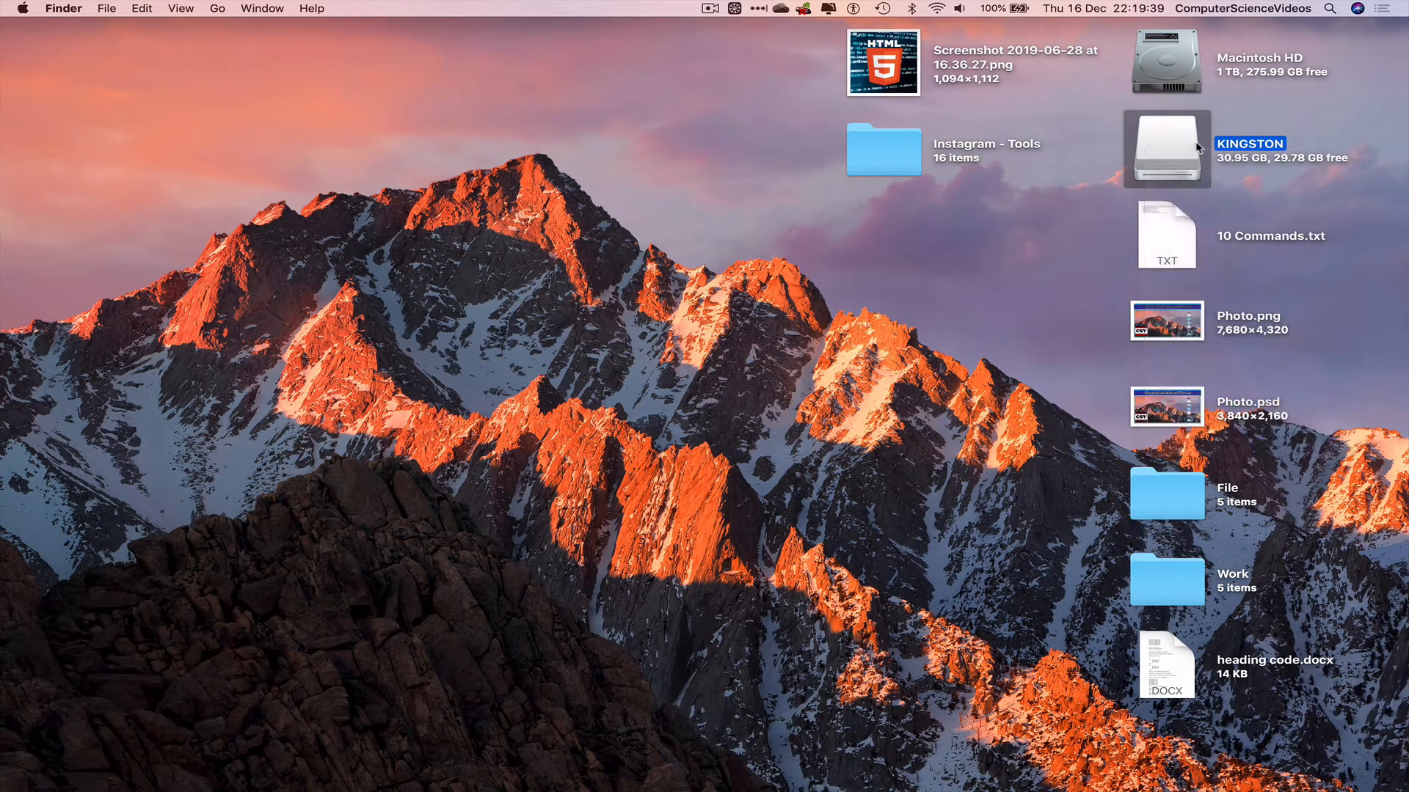
right_click(1166, 149)
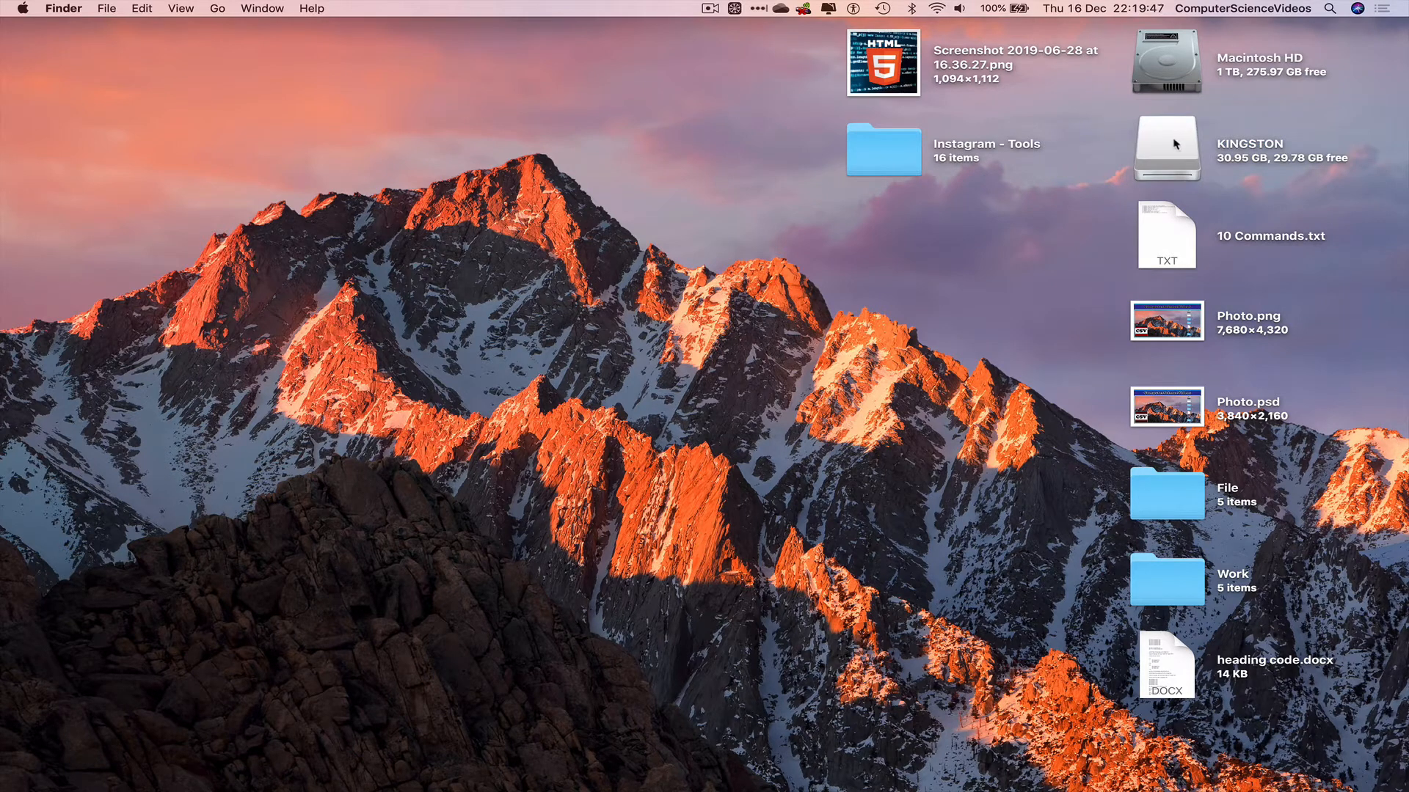
click(1165, 150)
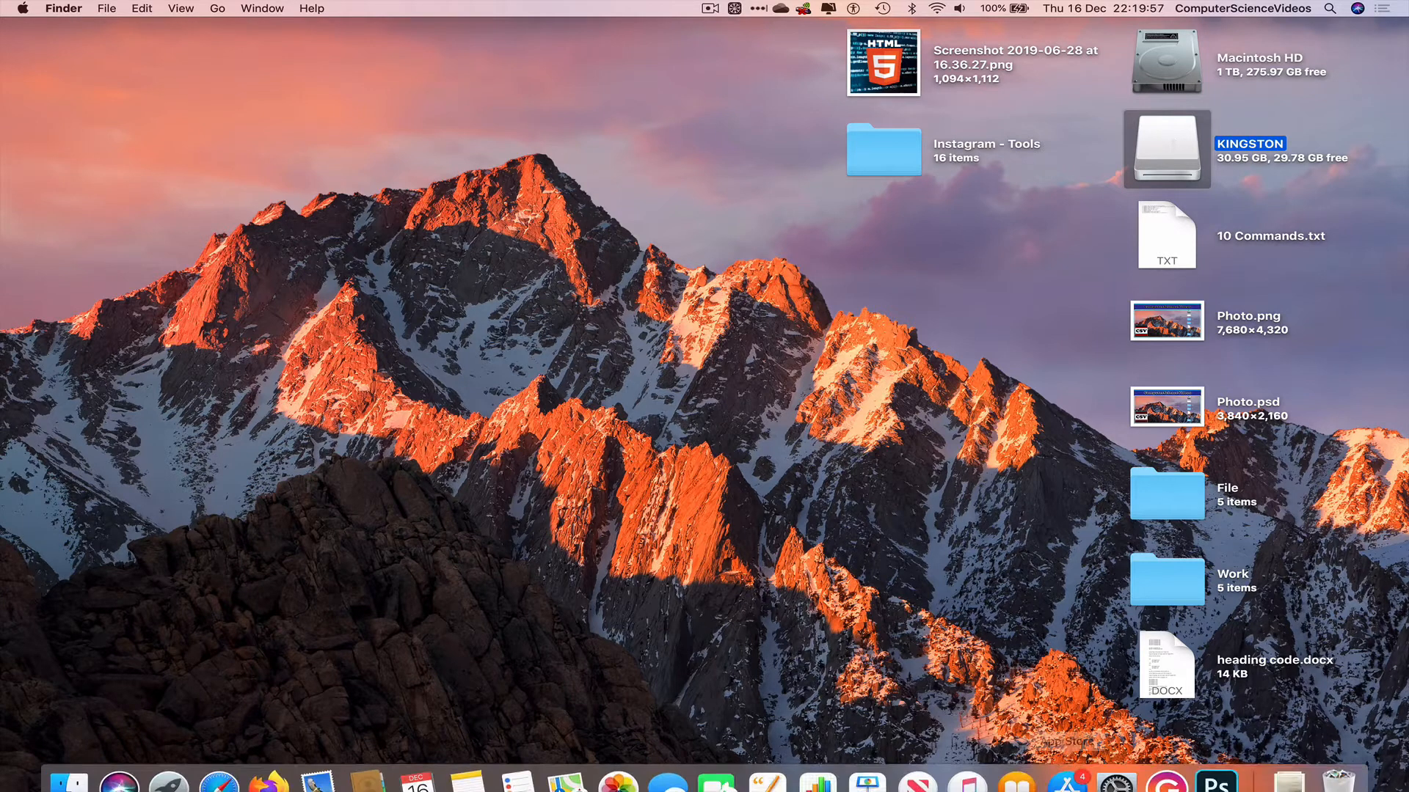
mouse_move(1339, 763)
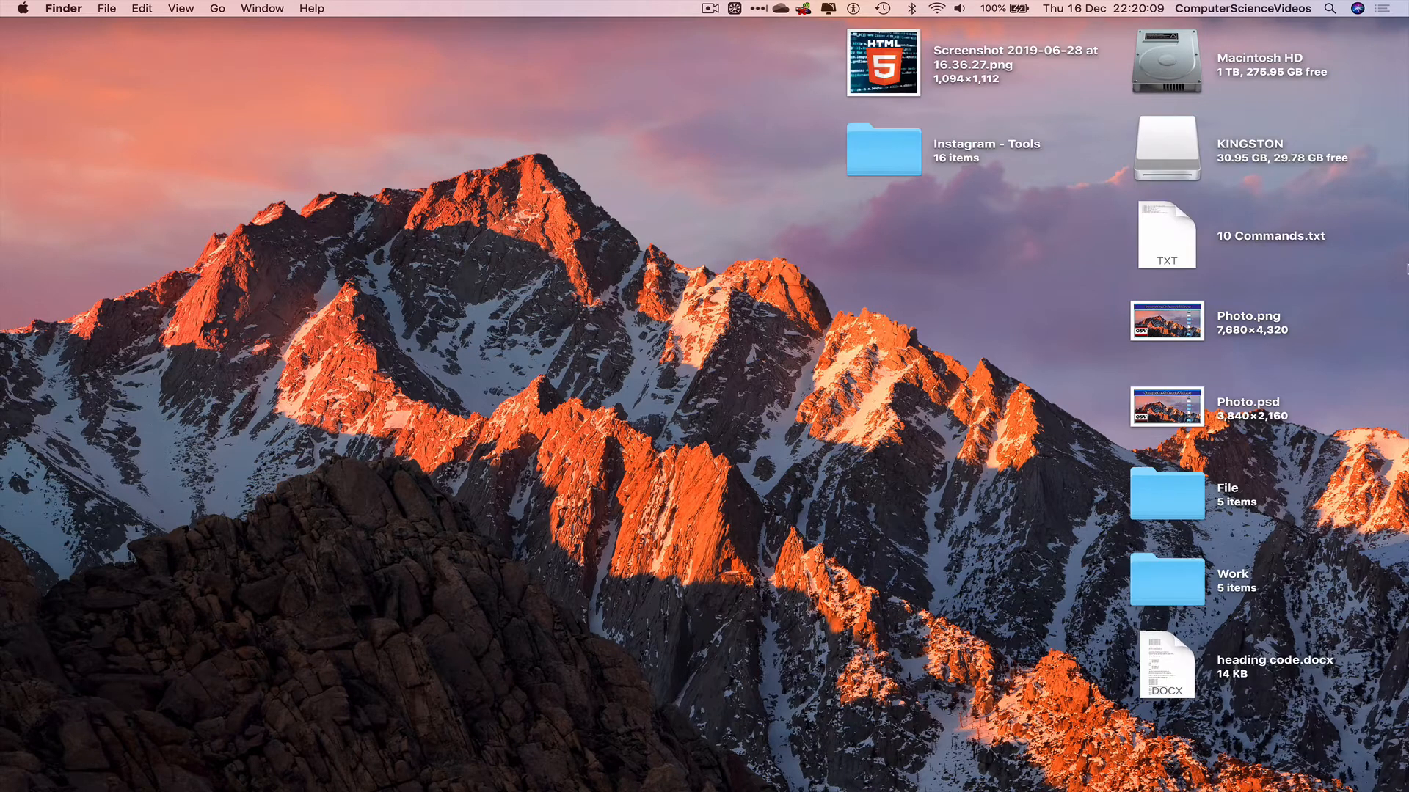
double_click(1165, 148)
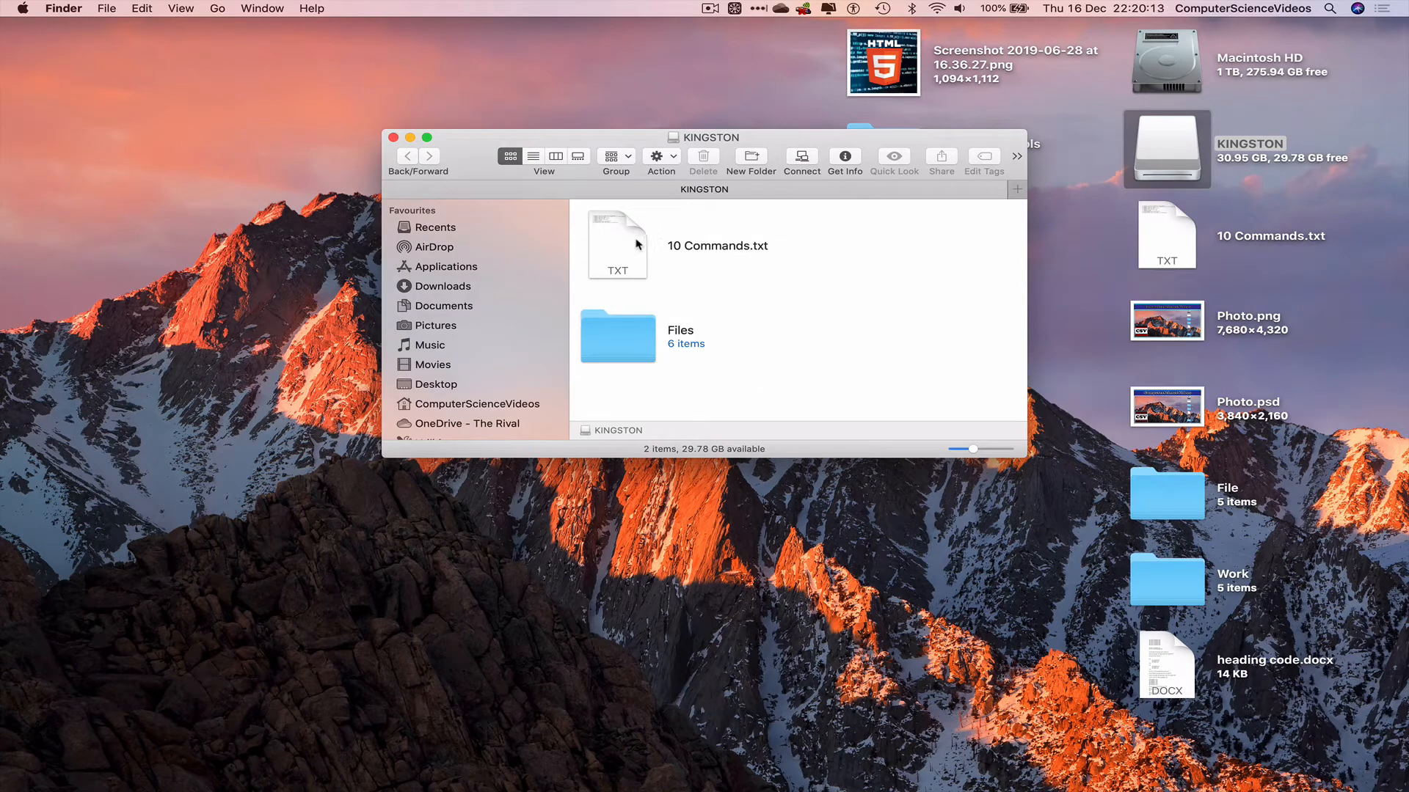
double_click(618, 245)
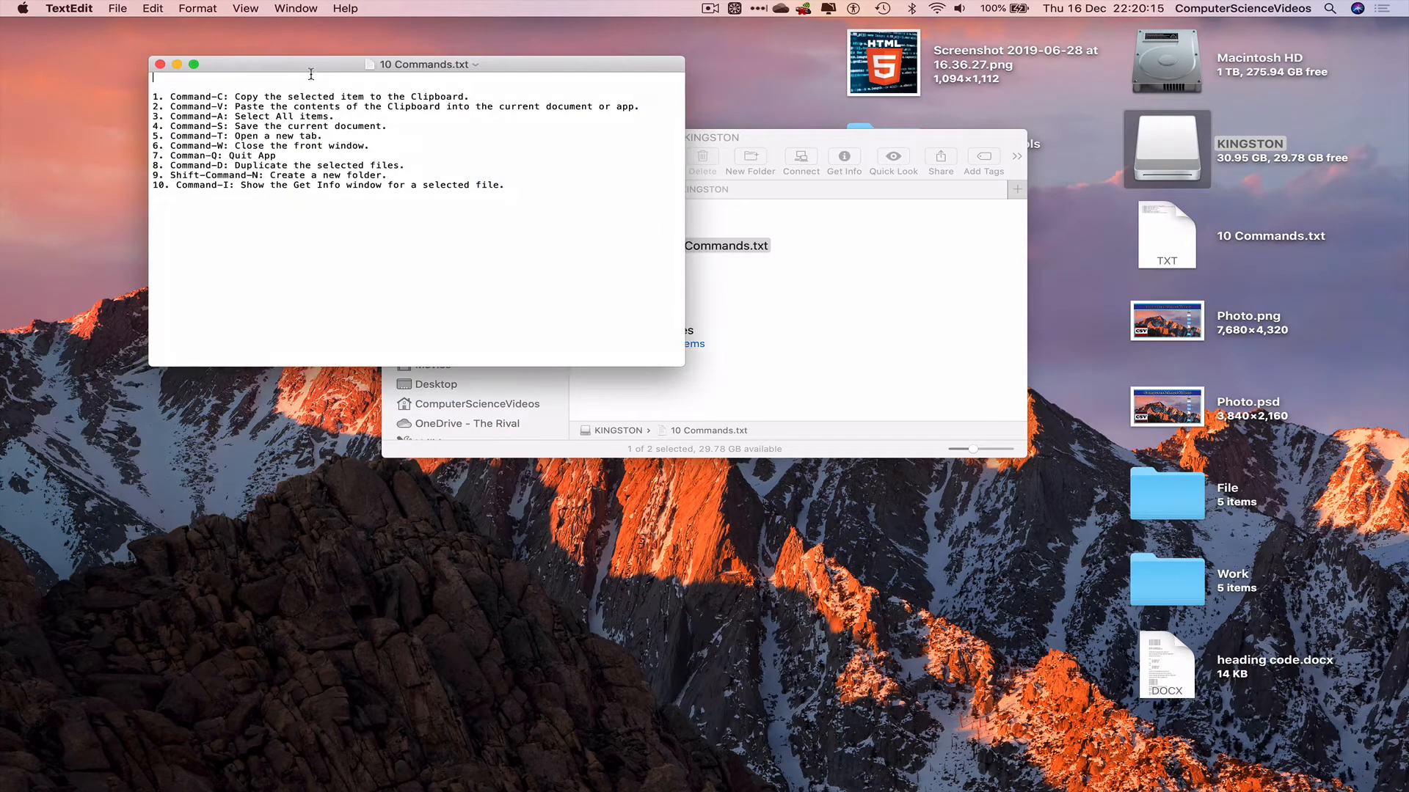
click(194, 64)
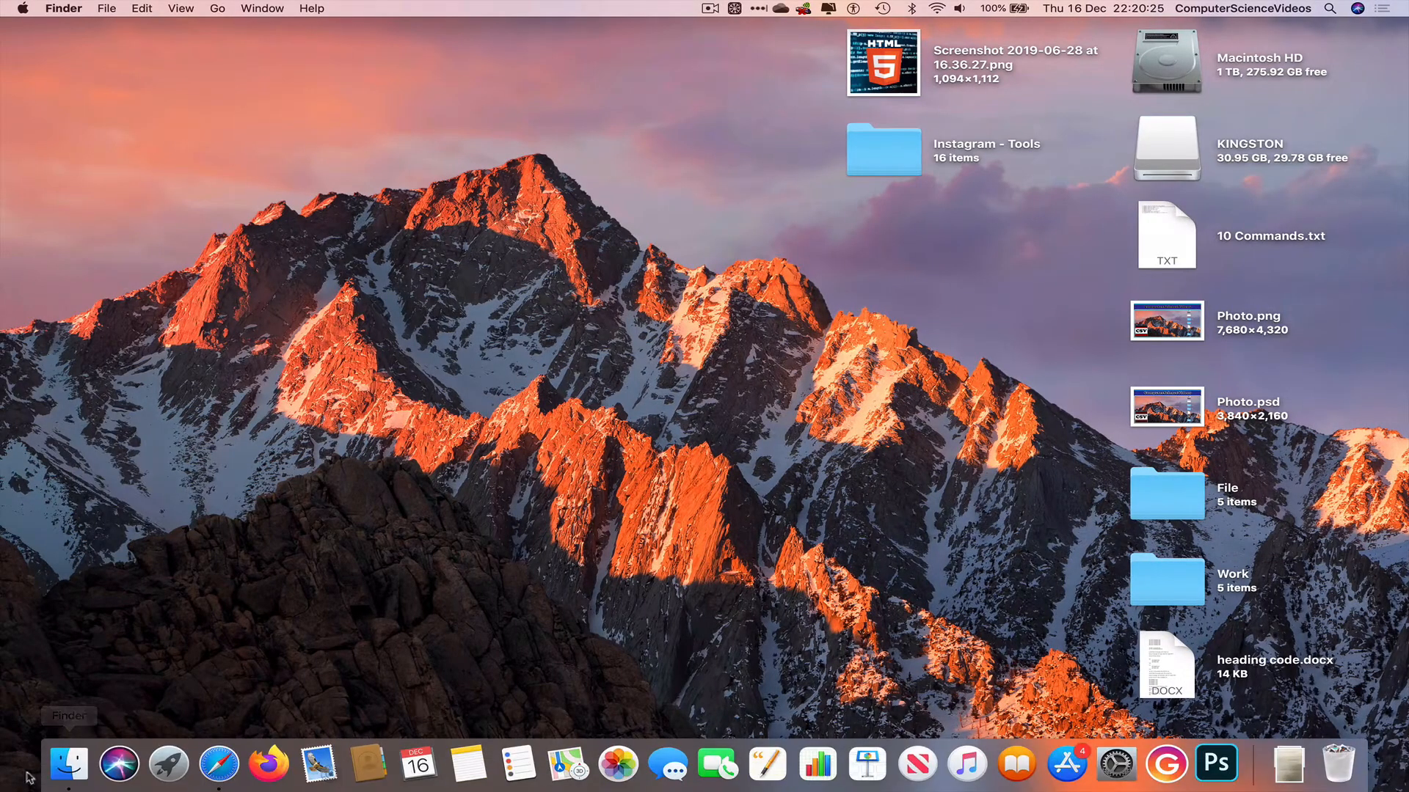
Eject the KINGSTON drive so it disappears from the desktop
double_click(1166, 150)
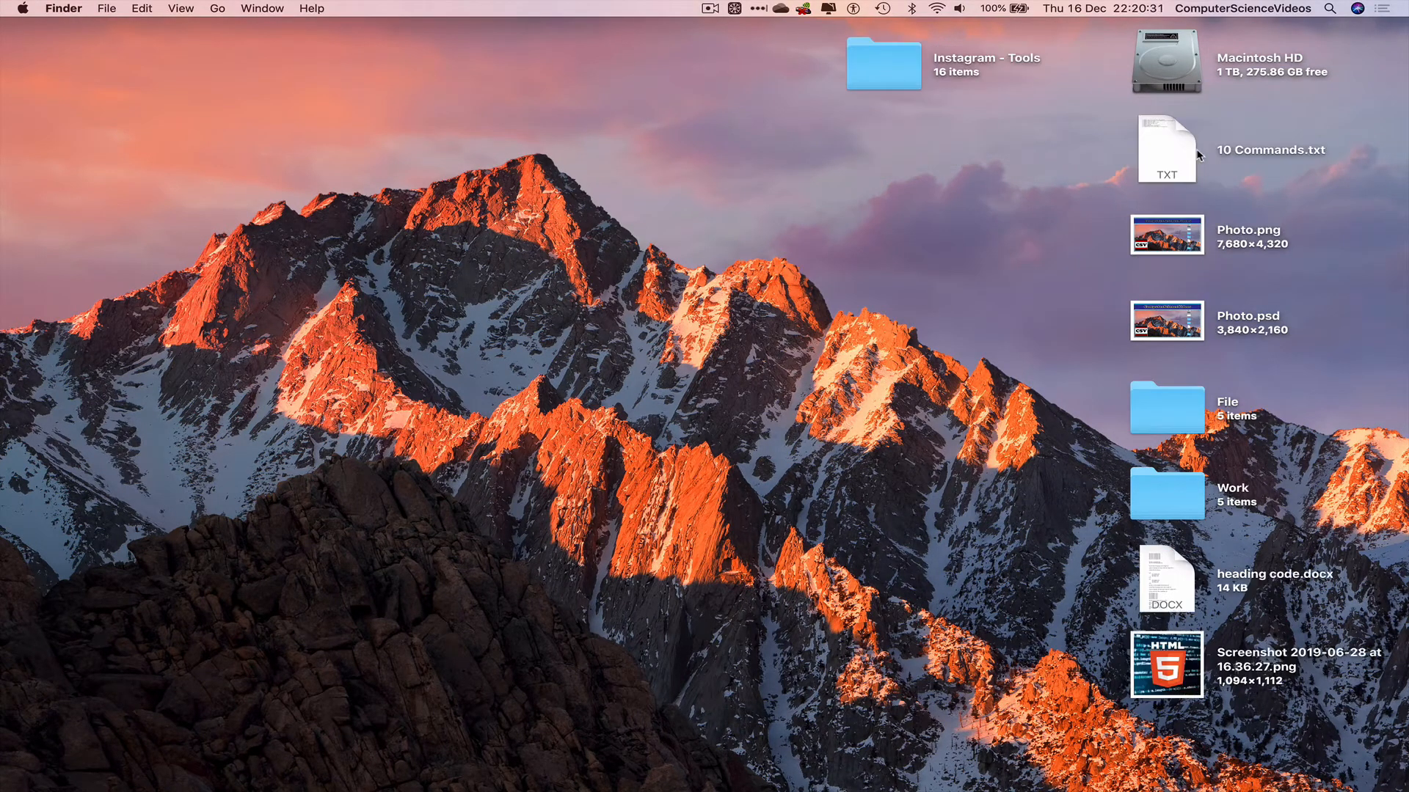
mouse_move(803, 295)
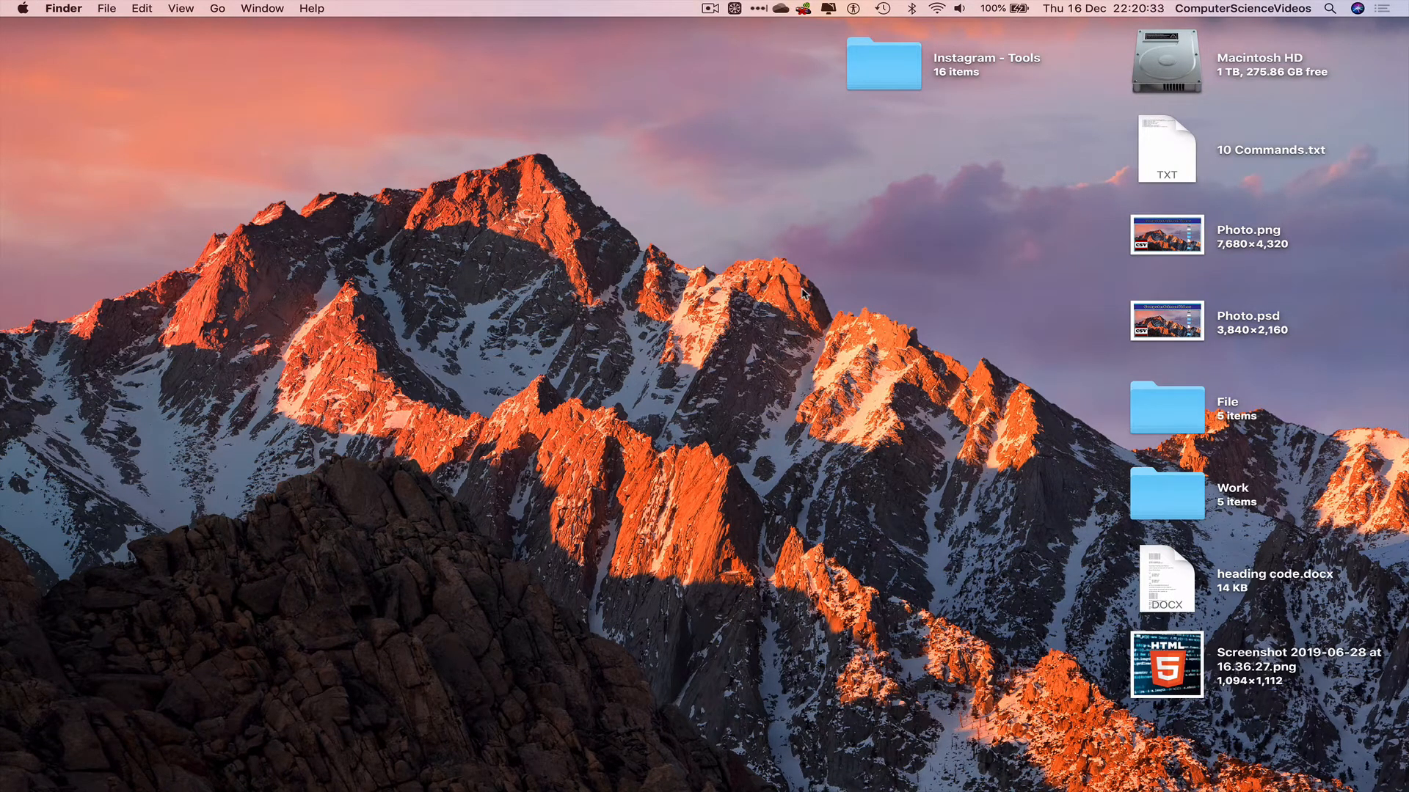